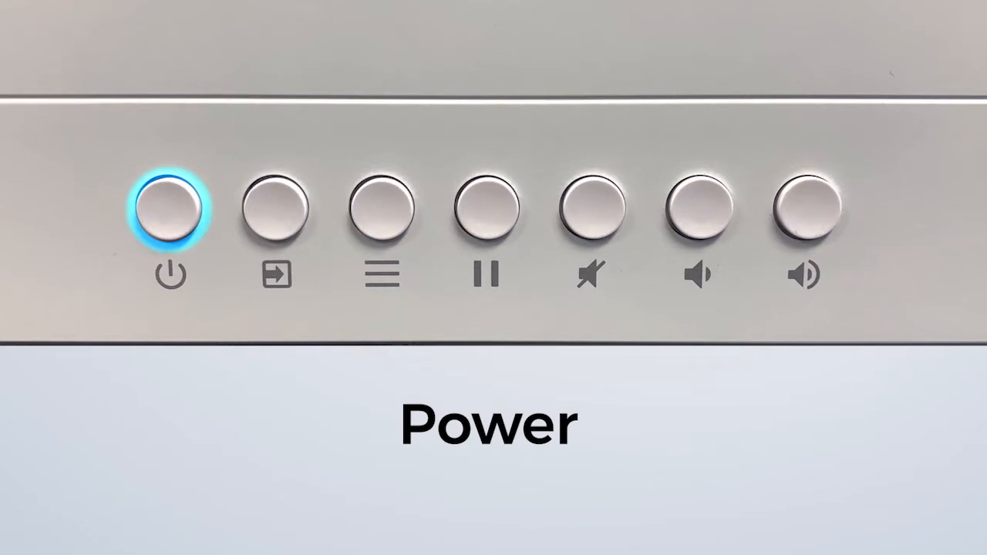
Handwrite Hello! with the pen inside the SMART Ink note
{"action": "left_click", "coordinate": [274, 208]}
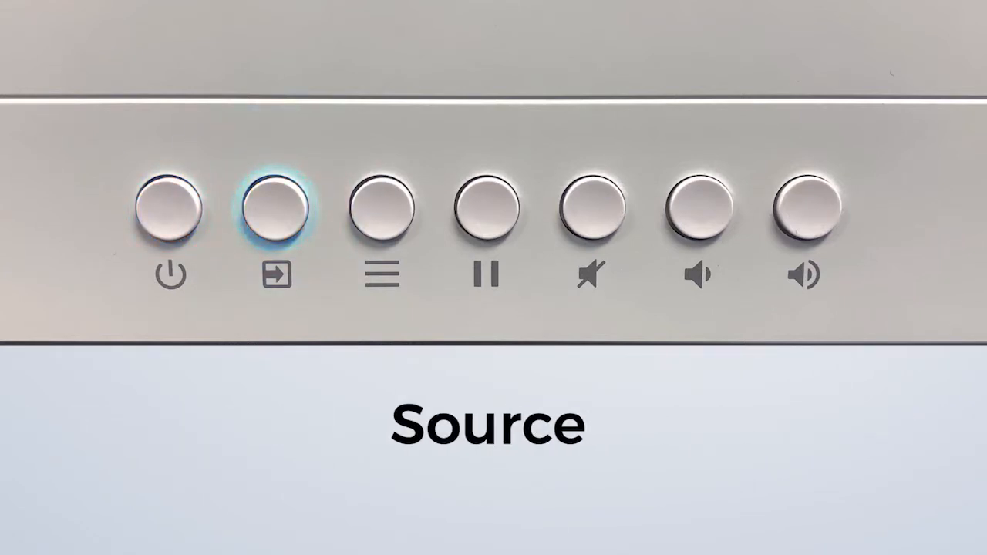
{"action": "left_click", "coordinate": [380, 208]}
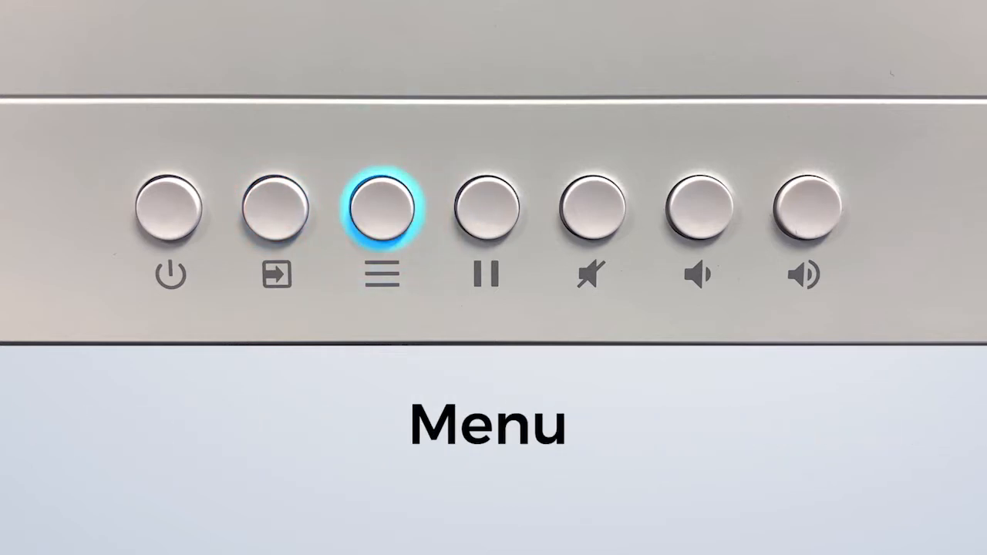
{"action": "left_click", "coordinate": [486, 207]}
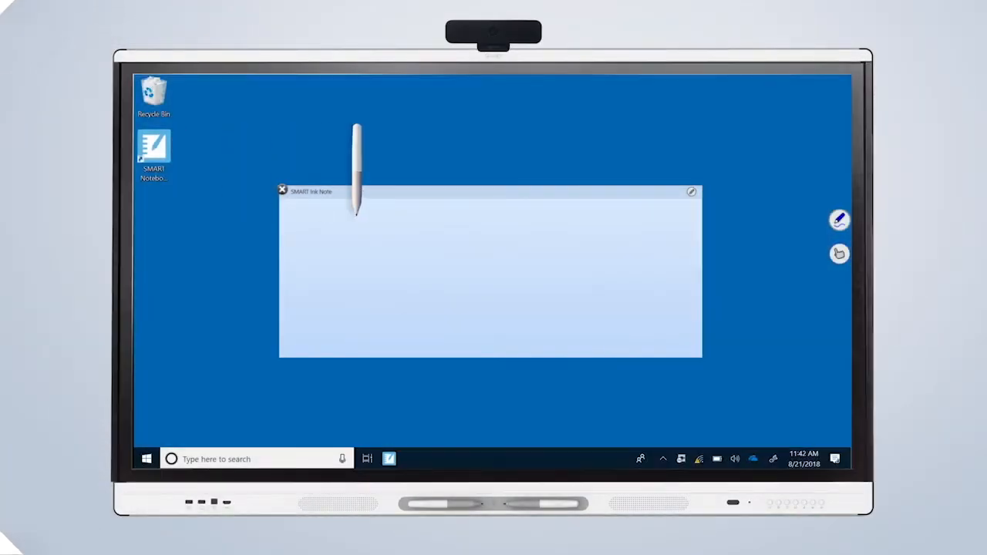
{"action": "left_click_drag", "start_coordinate": [378, 278], "coordinate": [540, 262]}
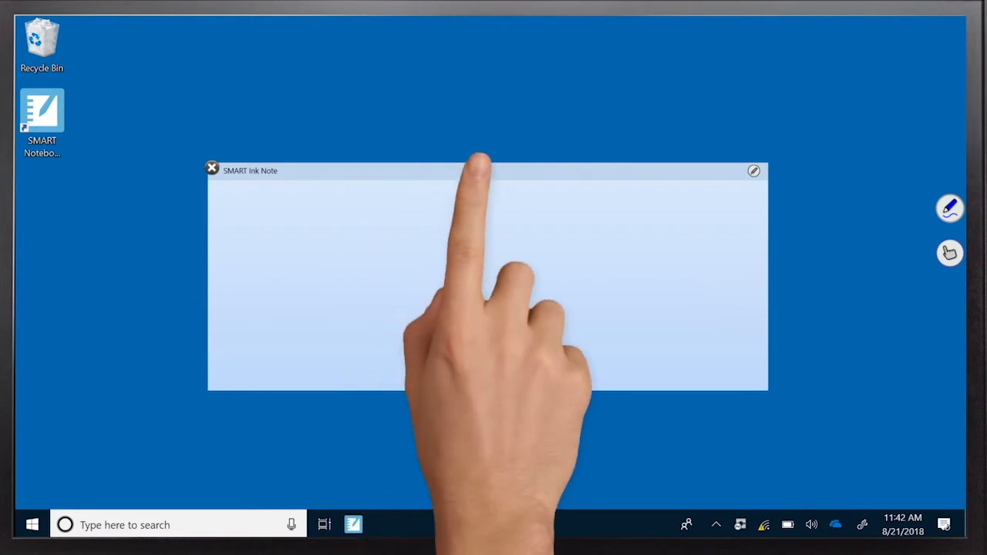
{"action": "left_click_drag", "start_coordinate": [478, 170], "coordinate": [463, 179]}
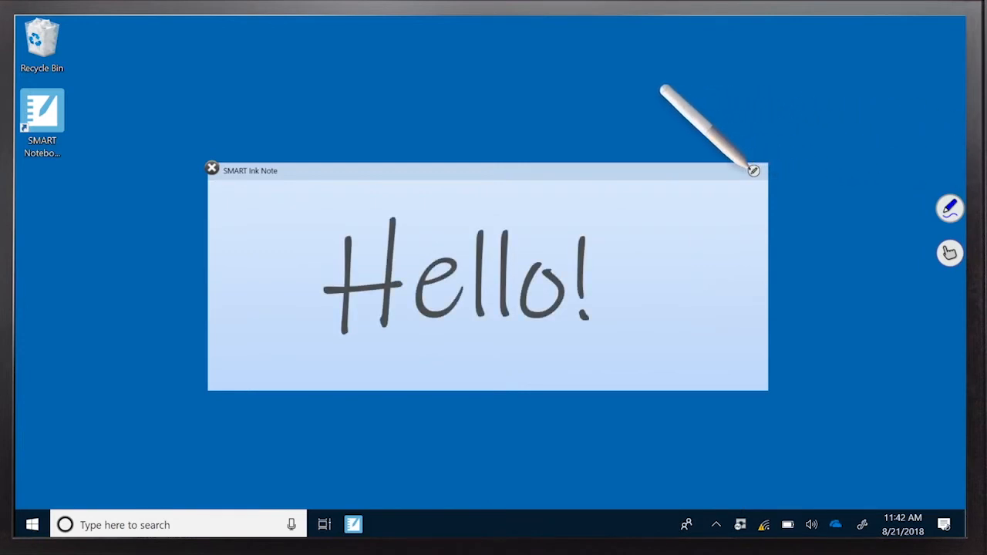
Show the note's ink options, revealing Clear Ink and Capture Ink
{"action": "left_click", "coordinate": [752, 170]}
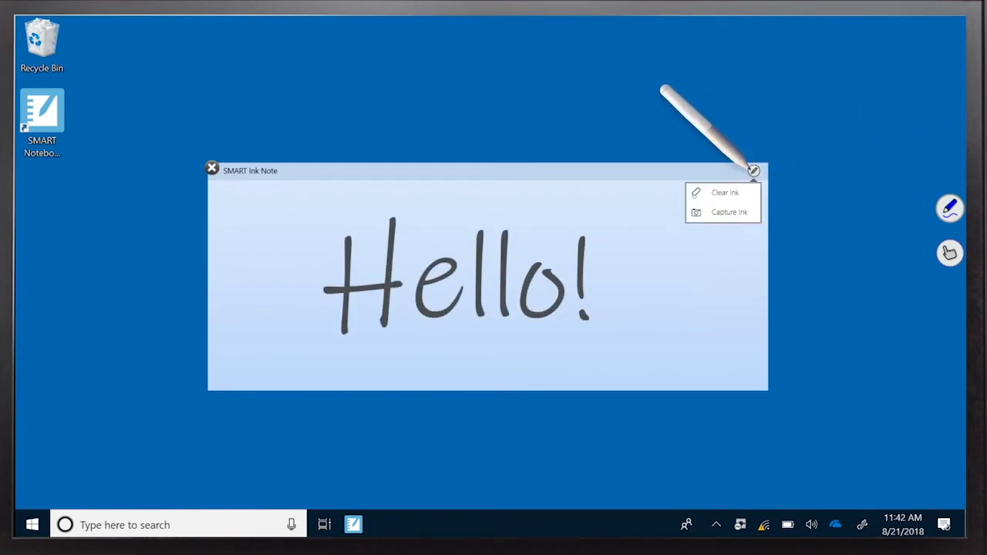
{"action": "left_click", "coordinate": [728, 213]}
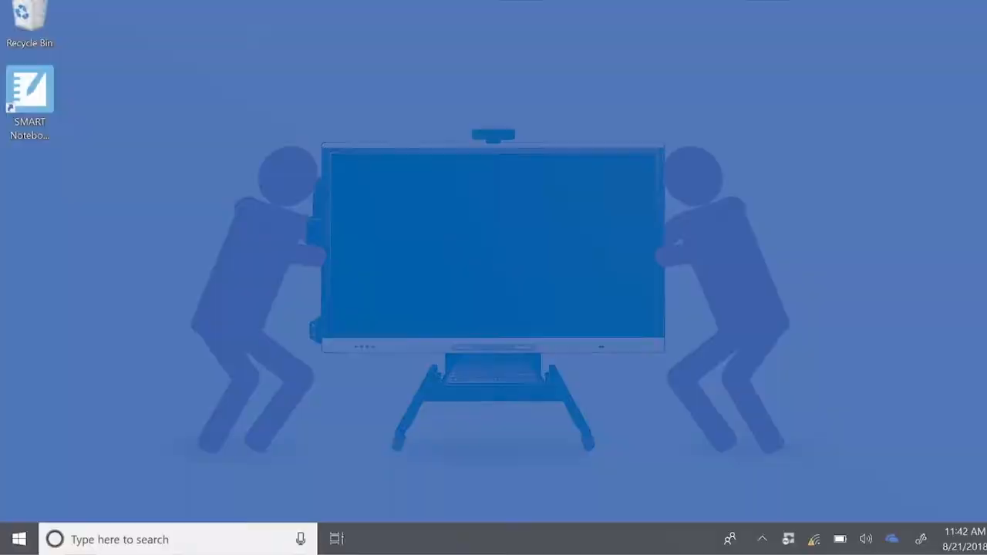
Show the Start menu power options: Sleep, Shut down and Restart
{"action": "left_click", "coordinate": [19, 540]}
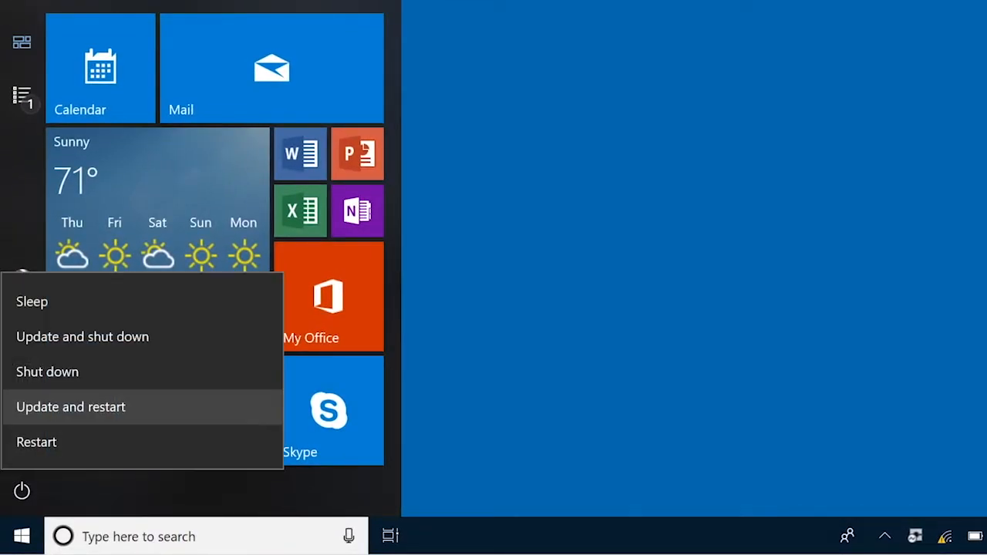